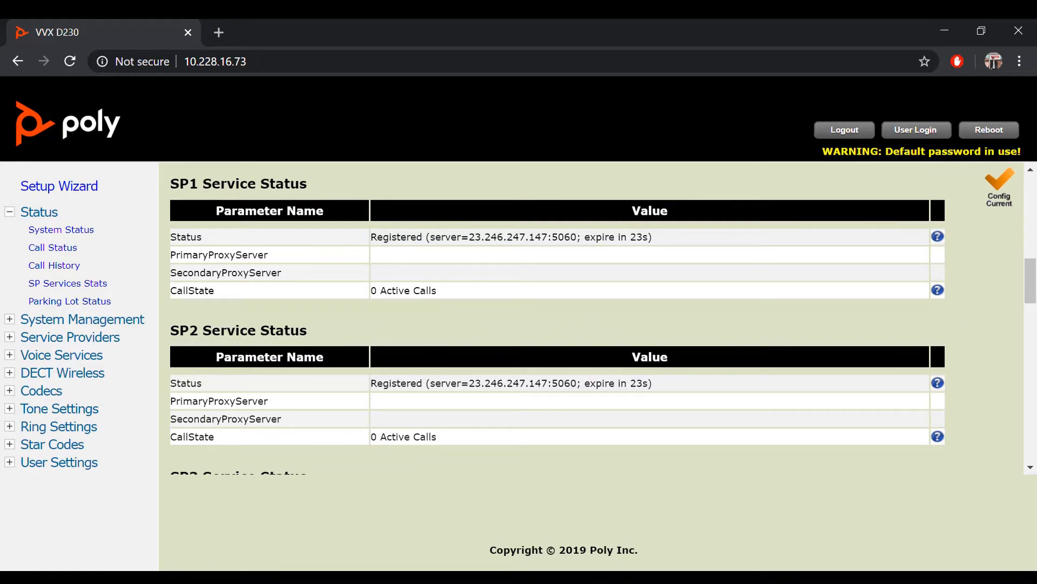
mouse_move(498, 471)
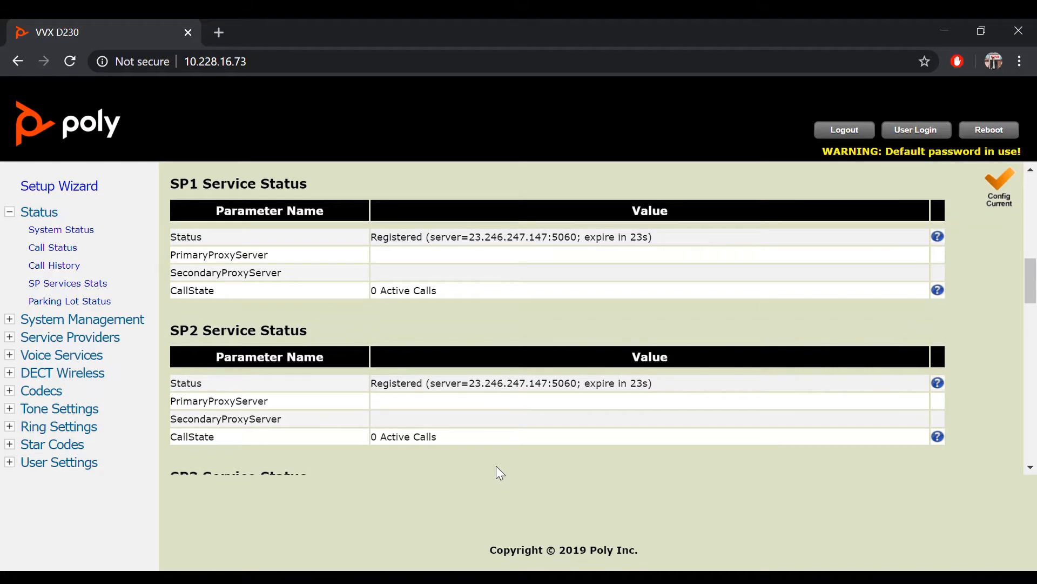
mouse_move(94, 378)
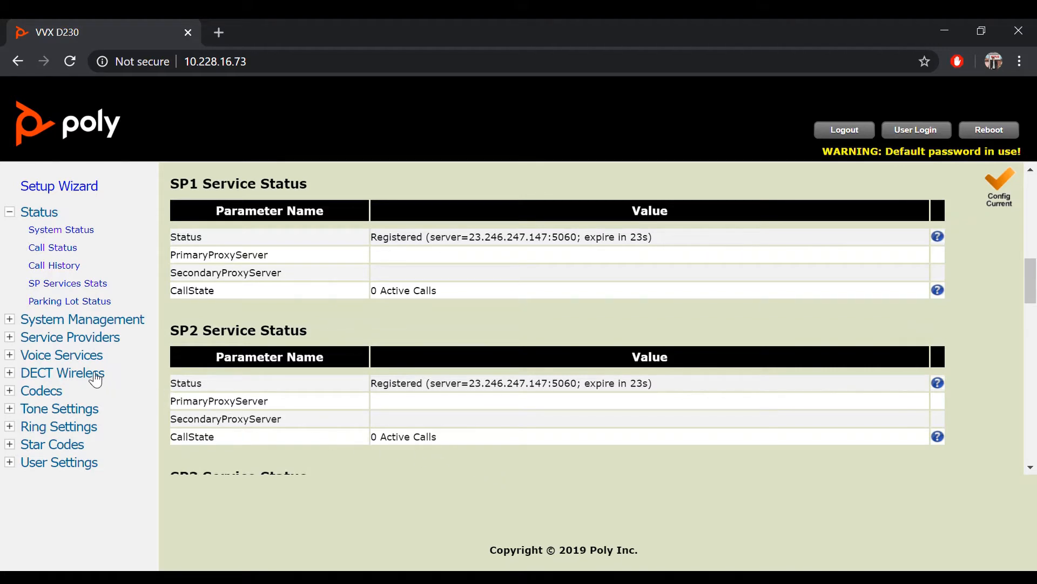
Expand DECT Wireless in the left navigation to list System, Registration and the handsets.
click(61, 372)
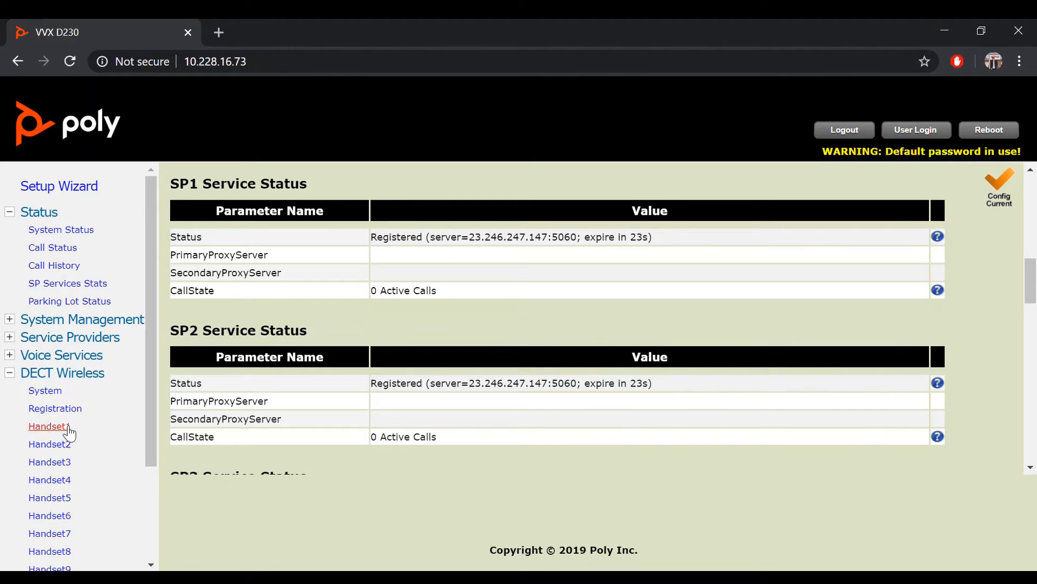
Change Handset1's OutboundServices to sp1,sp2,pp and submit, confirming the dialog.
click(49, 425)
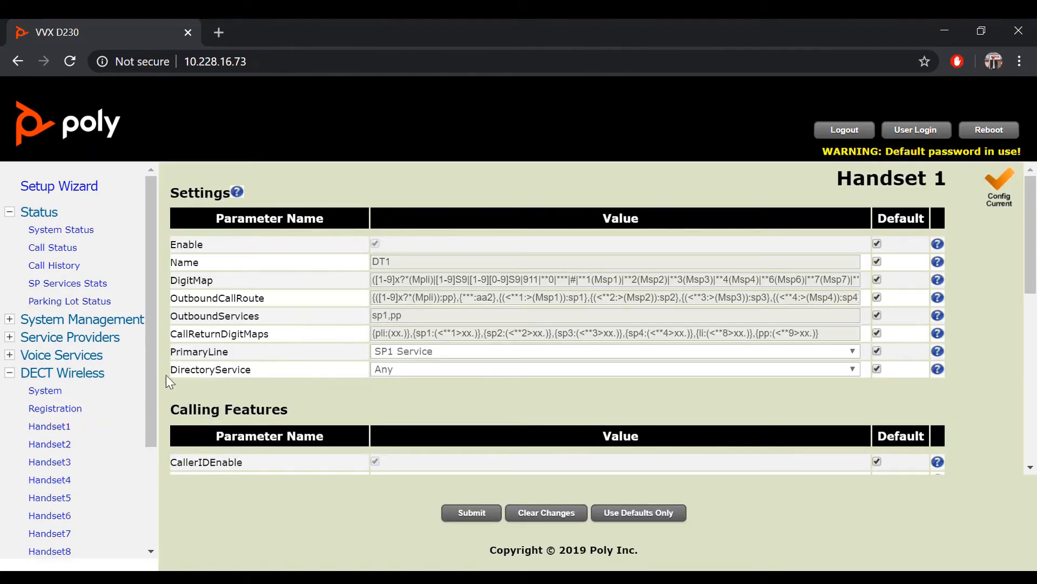
double_click(214, 315)
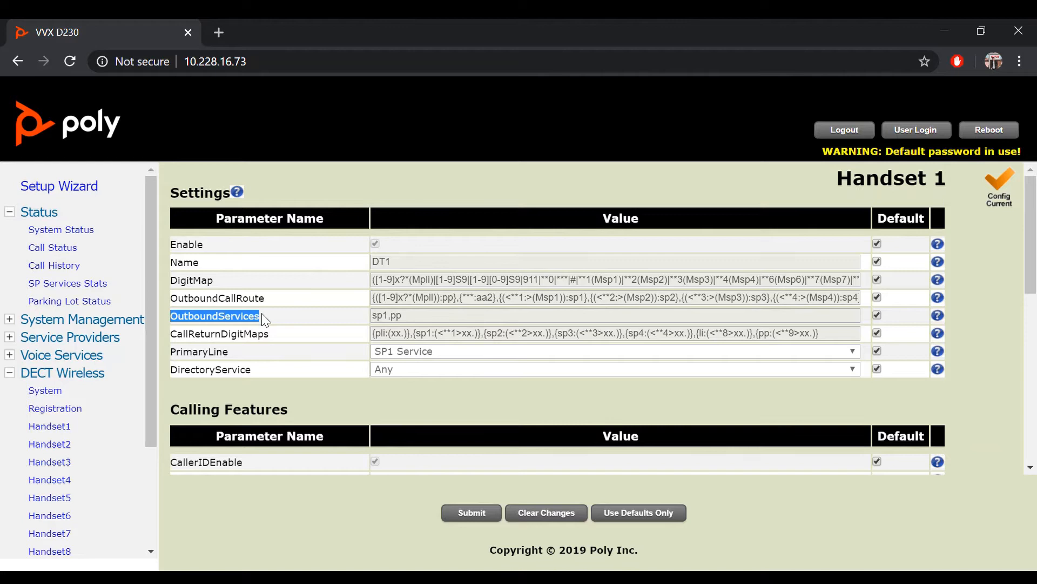
mouse_move(705, 316)
text(sp2,)
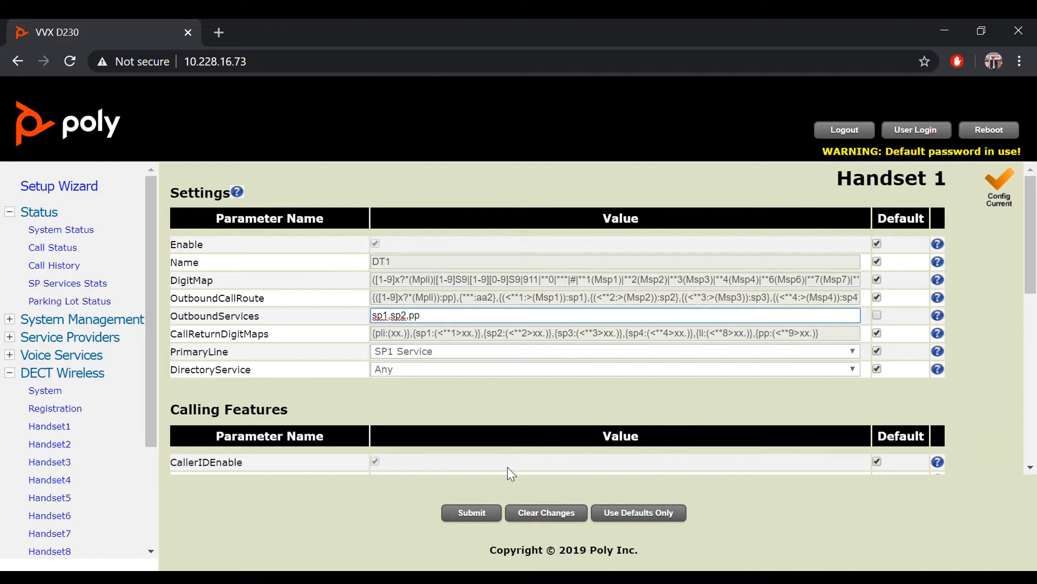
click(471, 512)
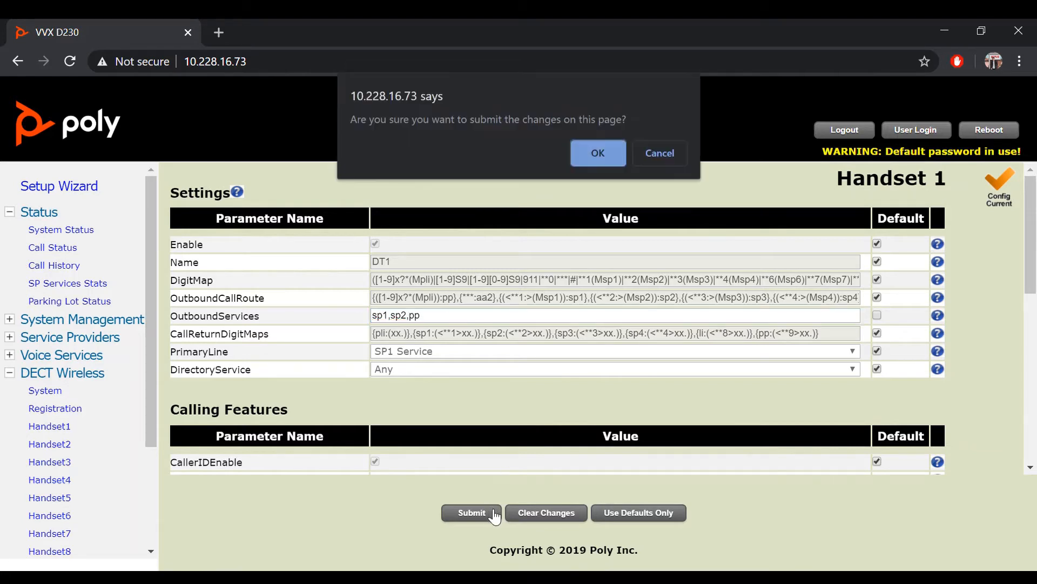
click(596, 153)
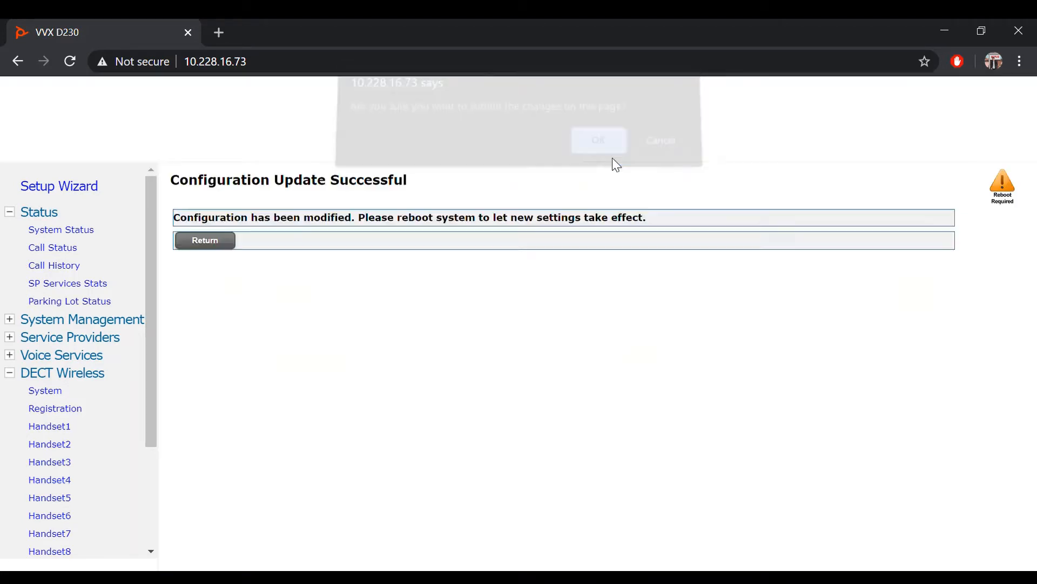
click(598, 139)
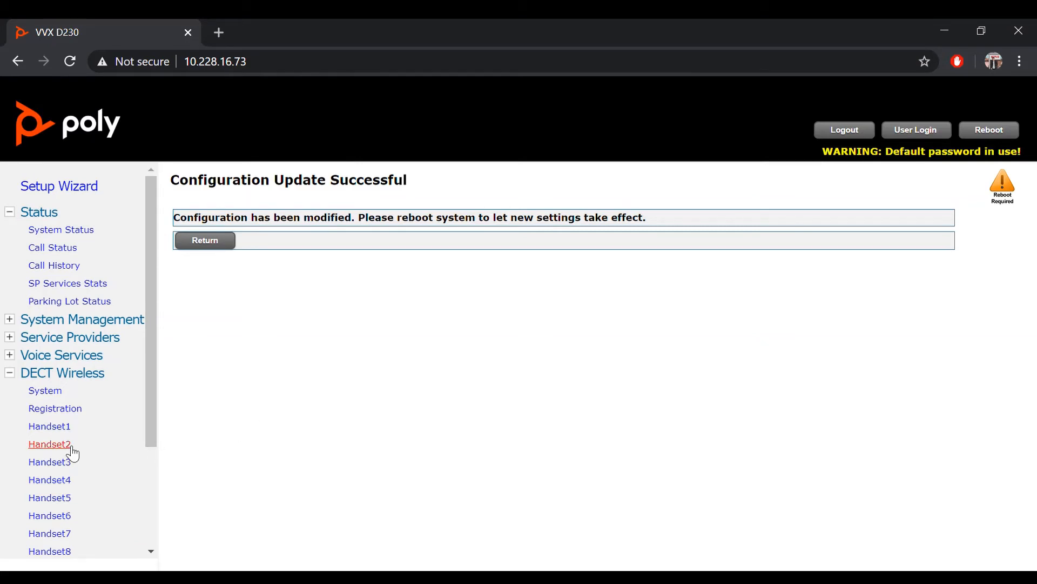
Change Handset2's OutboundServices to sp1,sp2,pp and submit, confirming with OK.
click(49, 443)
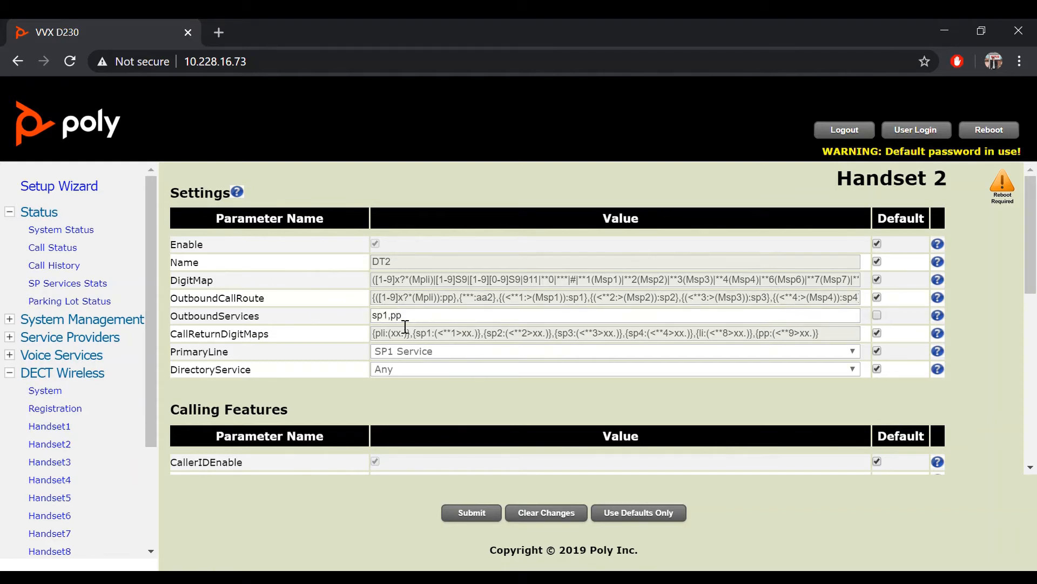
text(sppp)
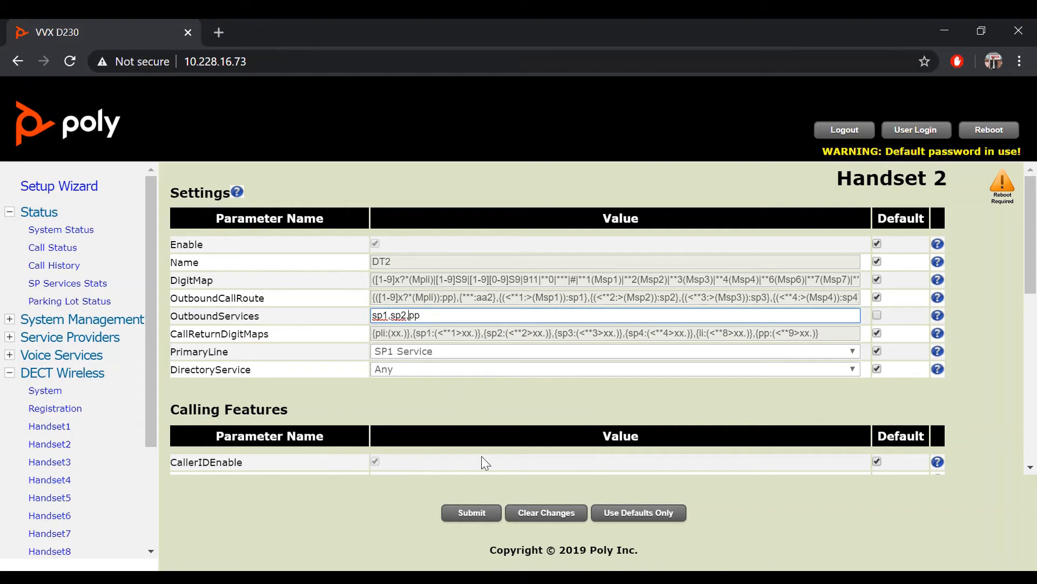
click(470, 512)
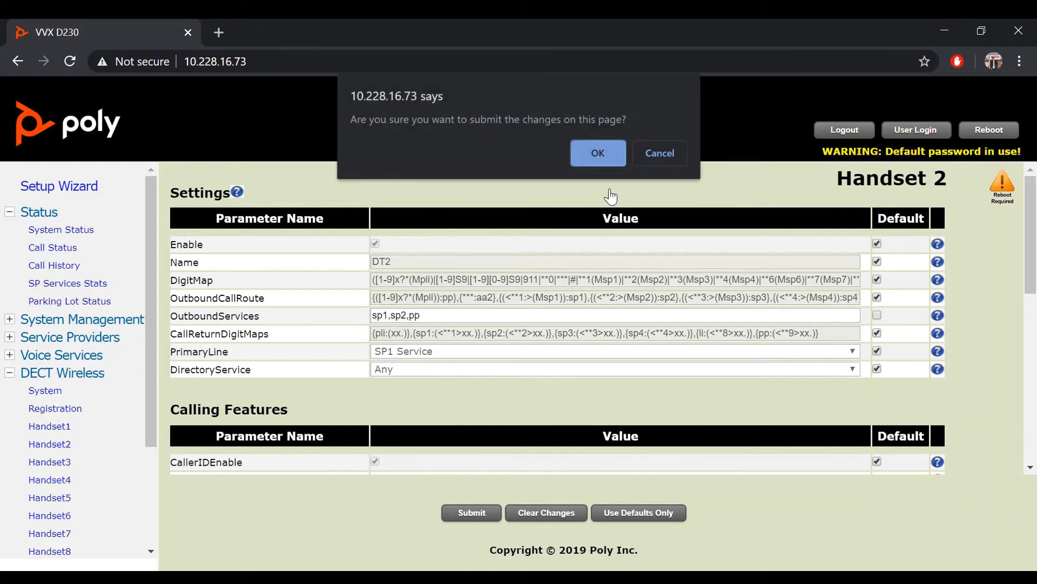
mouse_move(598, 153)
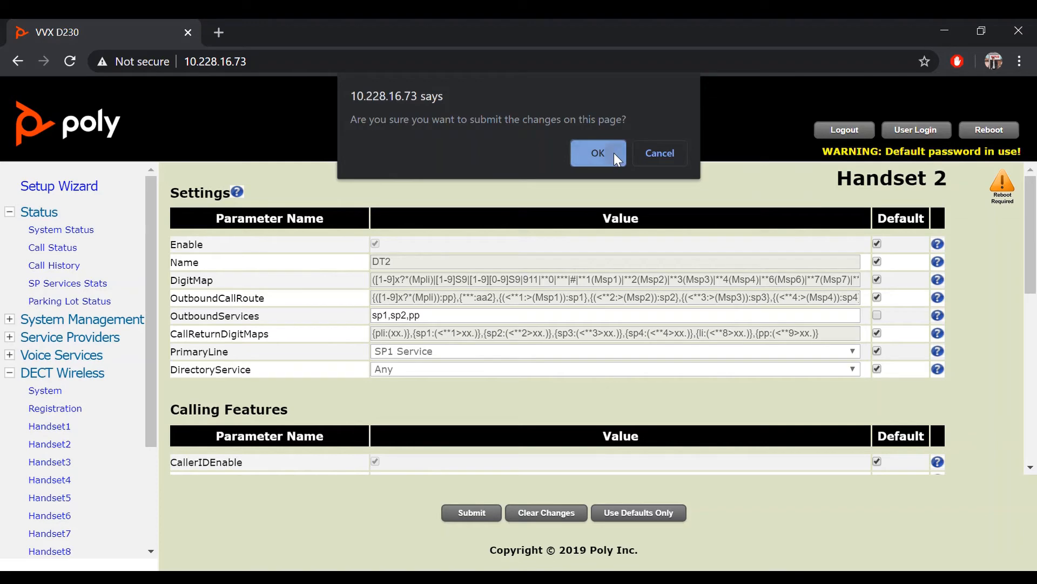
click(598, 153)
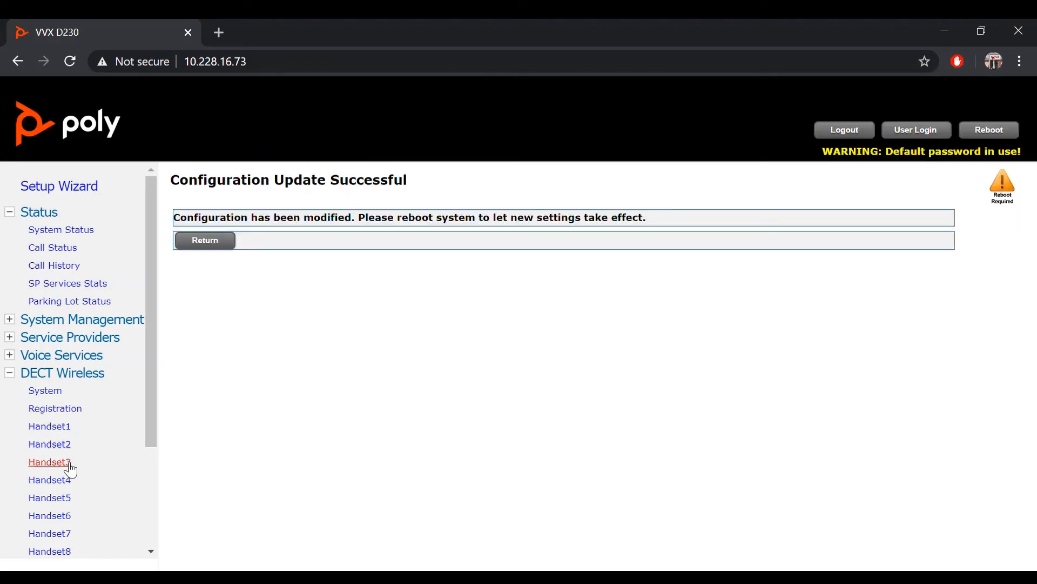
Open Handset3's settings page, where OutboundServices reads sp1,sp2,sp3,sp4,pp.
click(49, 462)
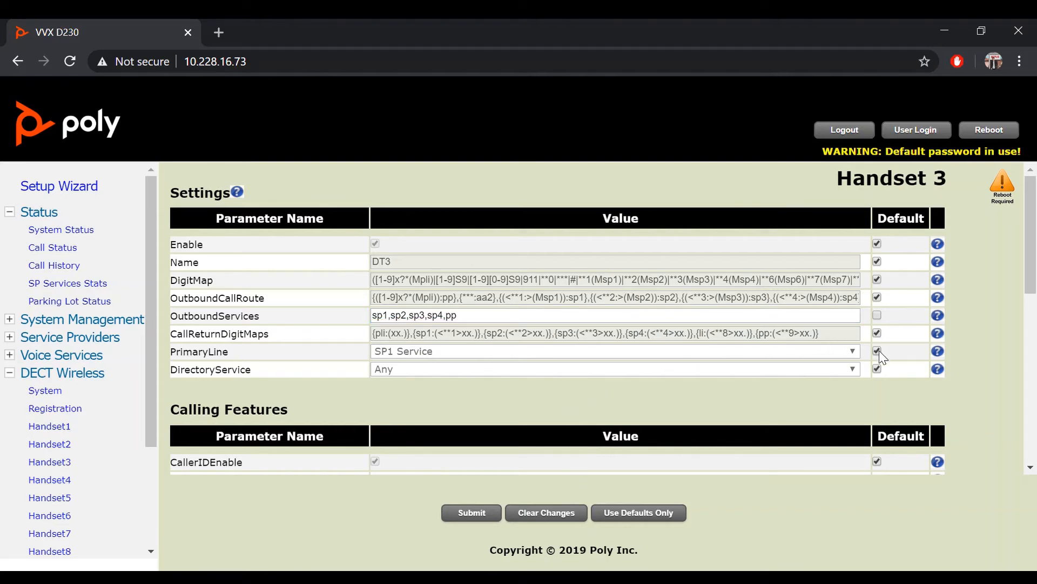
mouse_move(228, 359)
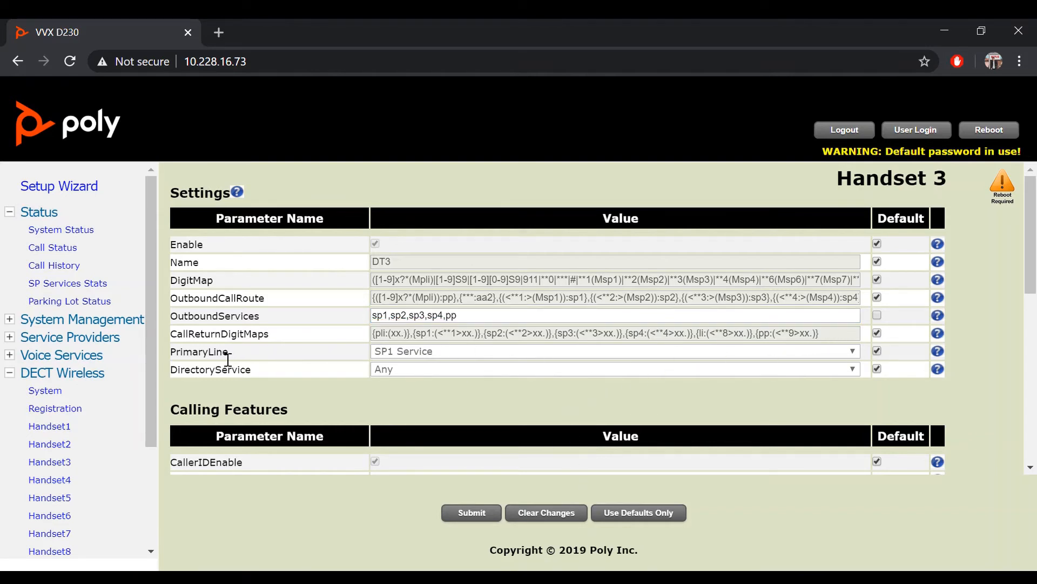
Set Handset3's PrimaryLine to SP2 Service and submit, confirming with OK.
double_click(199, 351)
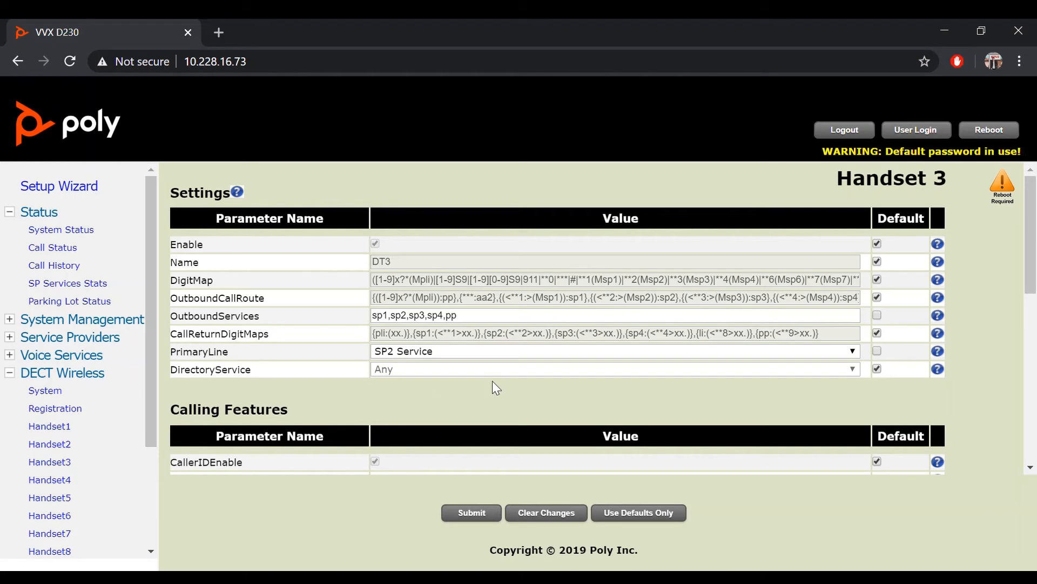
click(471, 512)
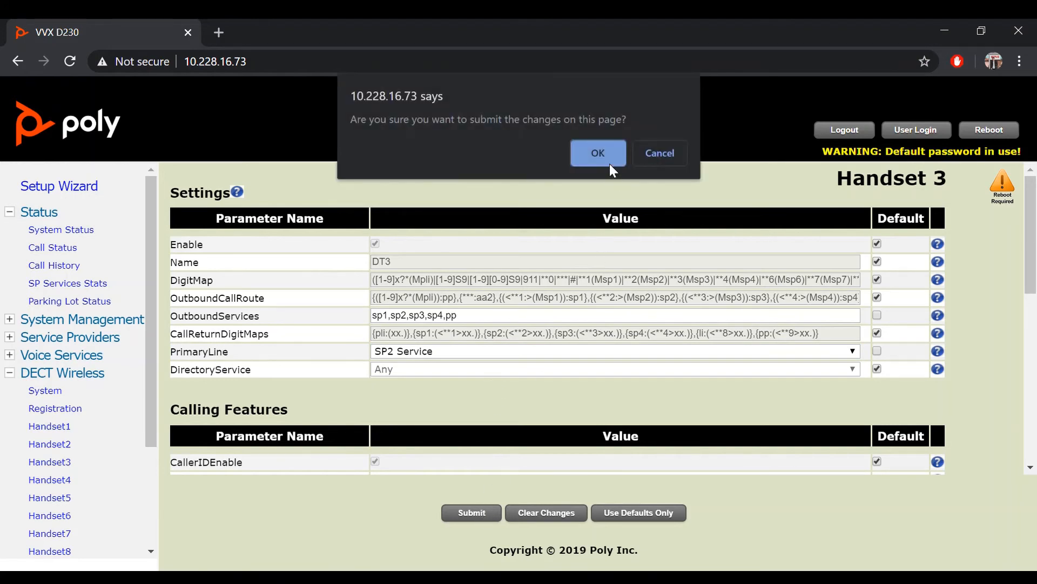
click(598, 153)
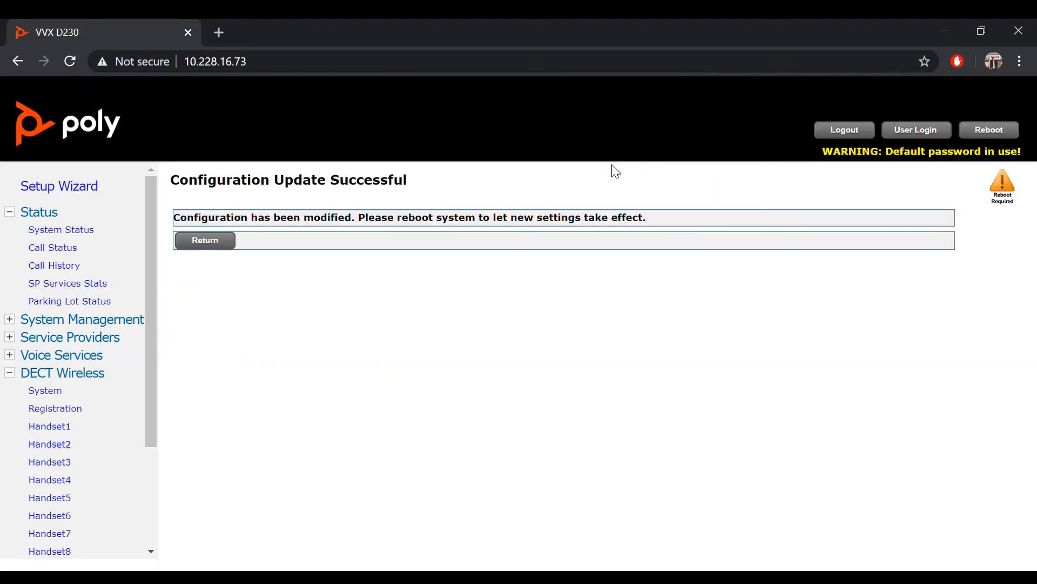
mouse_move(989, 129)
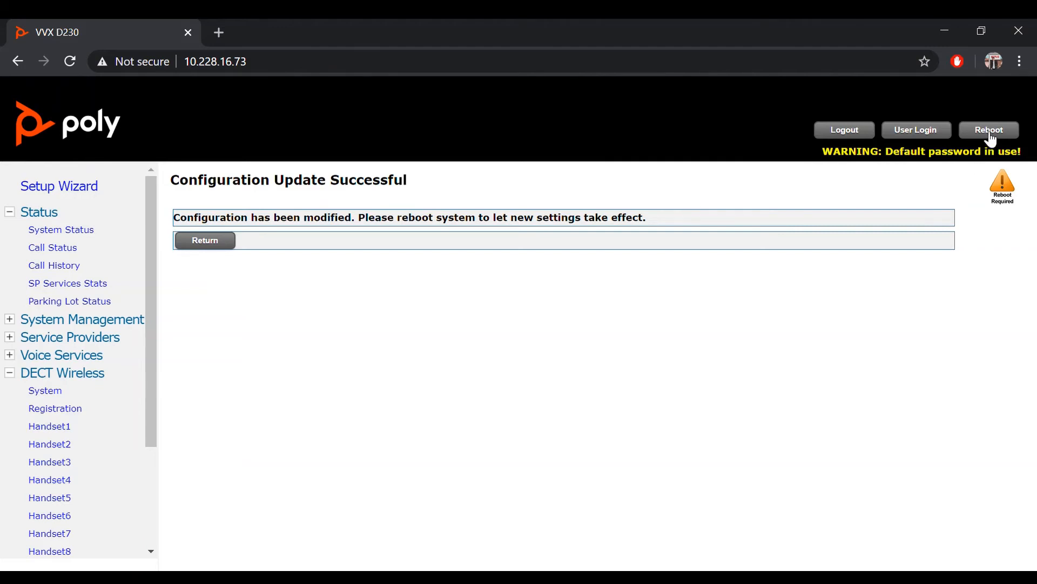
mouse_move(988, 100)
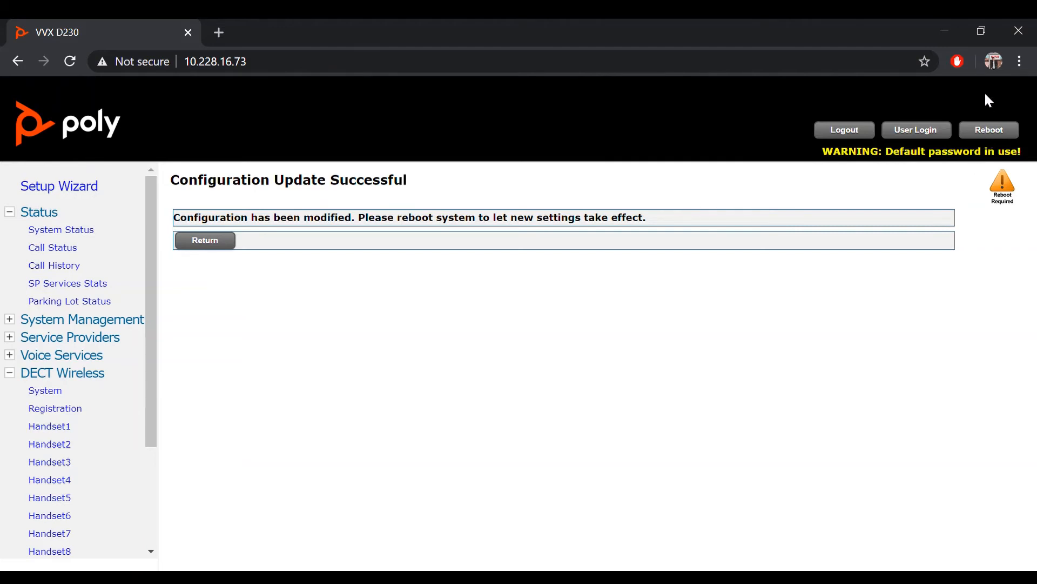